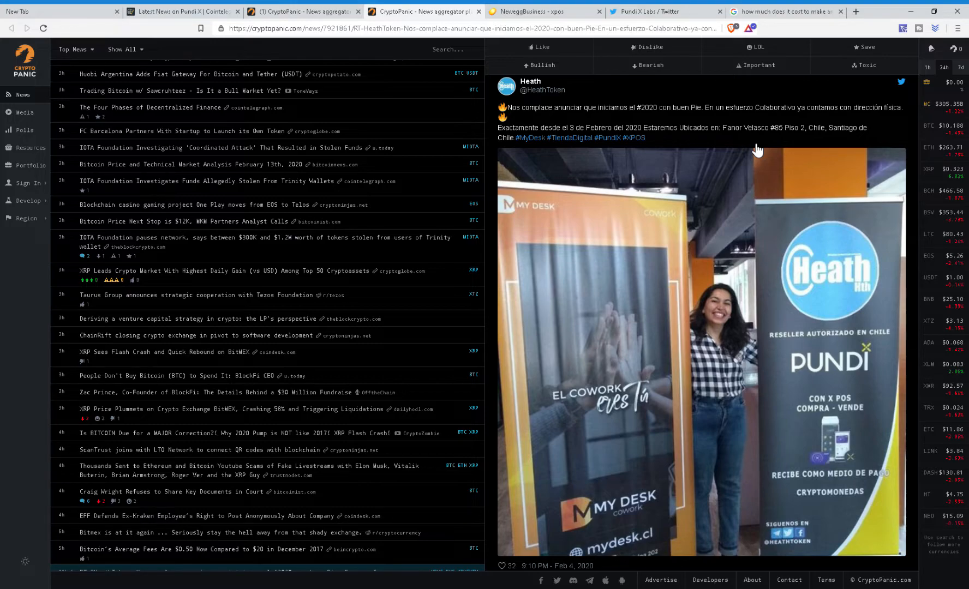
Switch browser tabs to view the xpos listing with the $300 XPOS and $50 XPASS
click(541, 10)
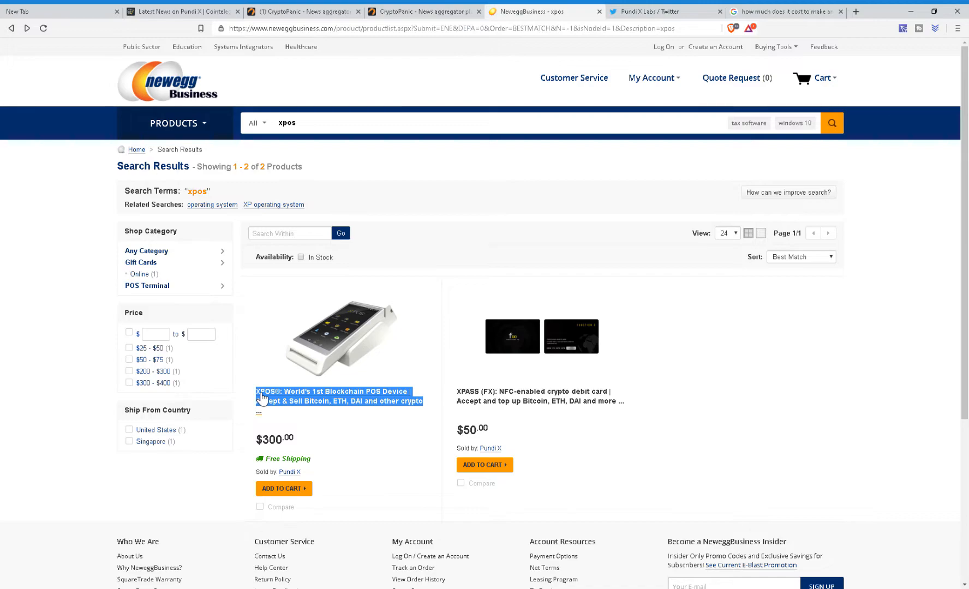
click(661, 11)
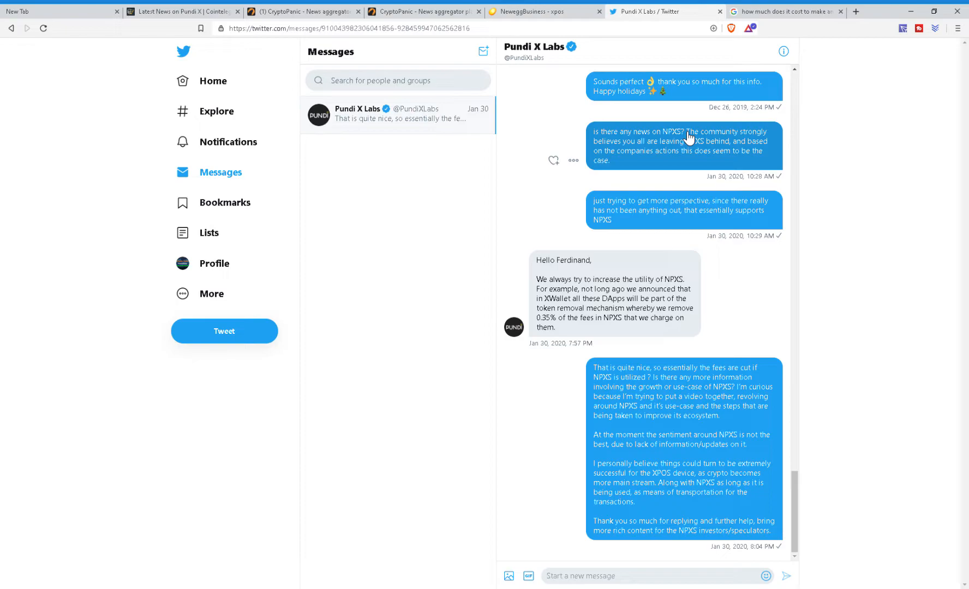